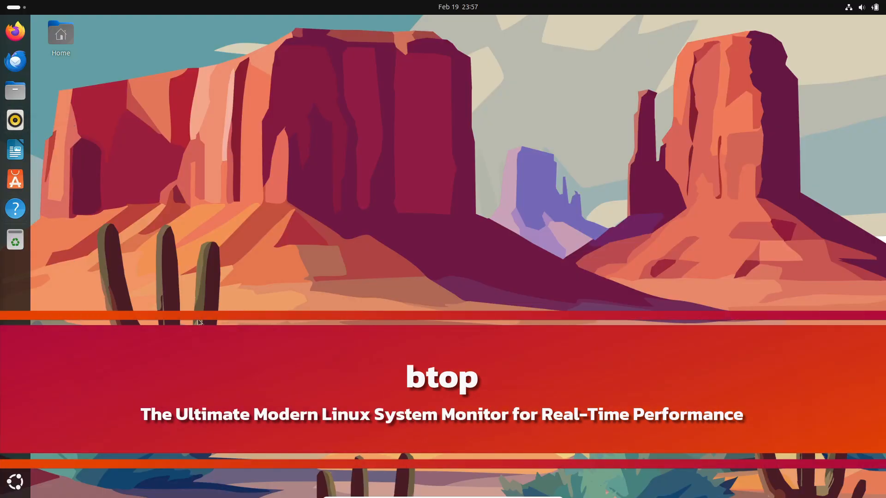
Launch a GNOME Terminal window from the dock.
click(16, 481)
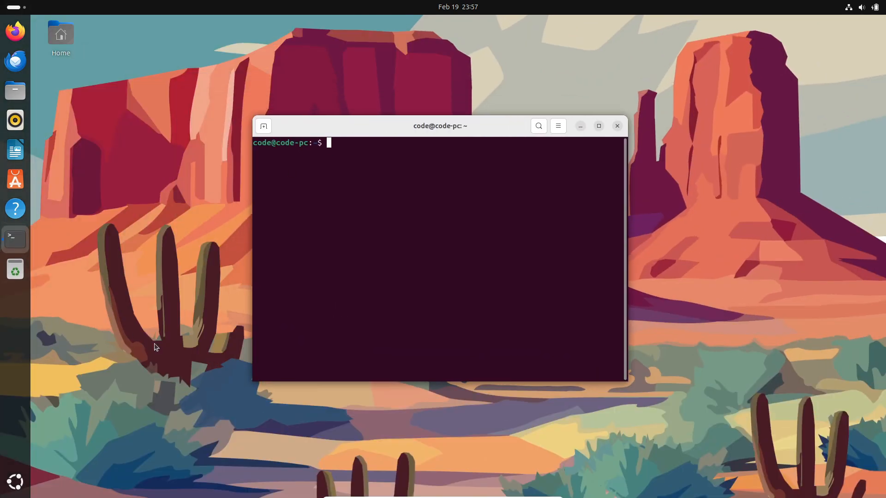
Run 'sudo apt install btop' and authorise the installation with the password.
text(su)
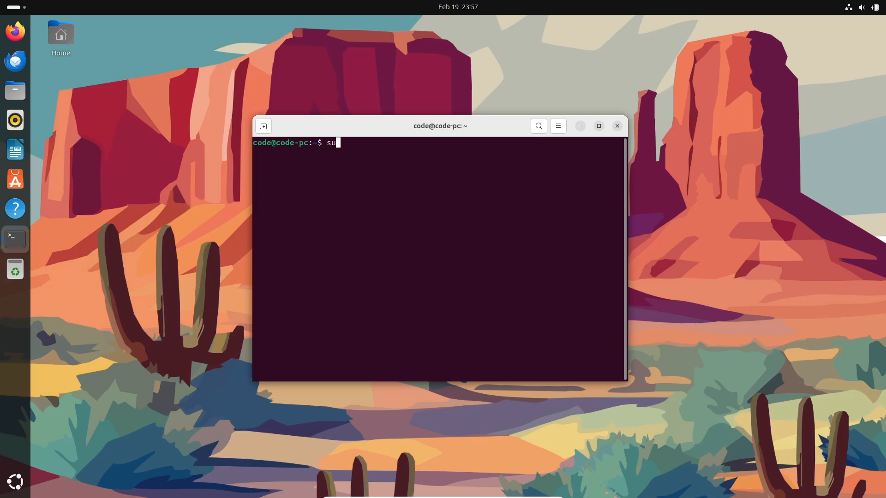
text(do apt)
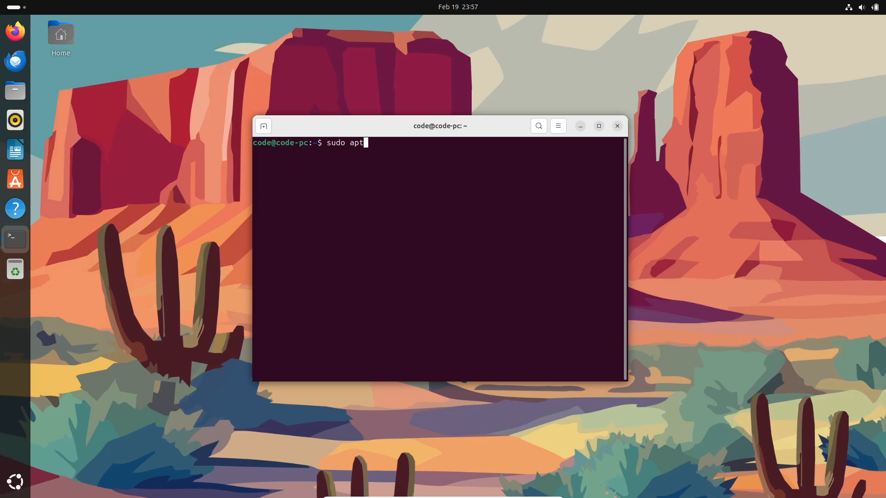
text(install bto)
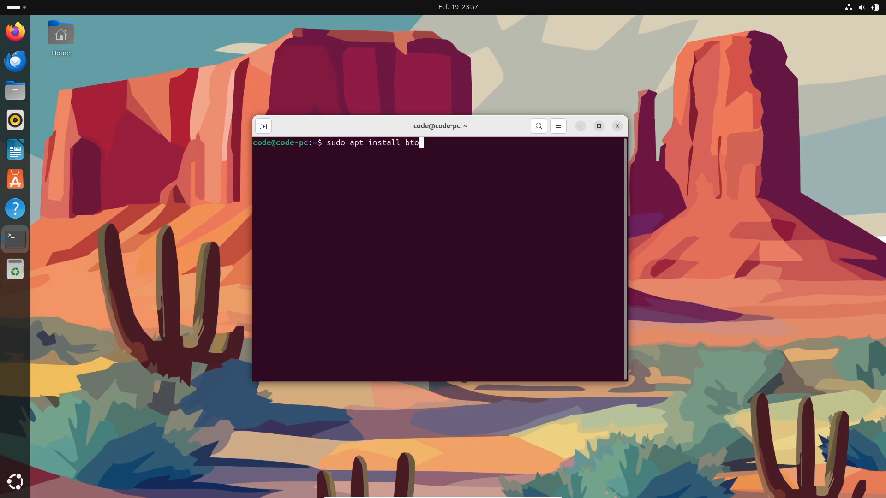
key(Return)
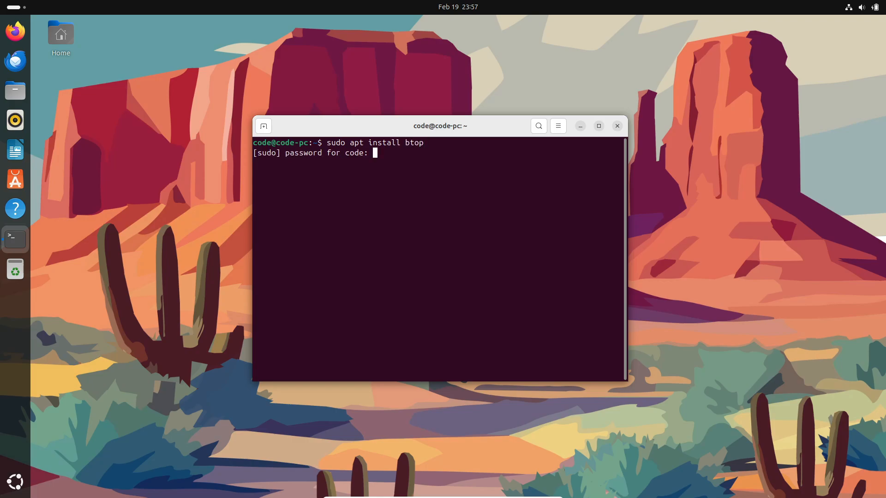
key(Return)
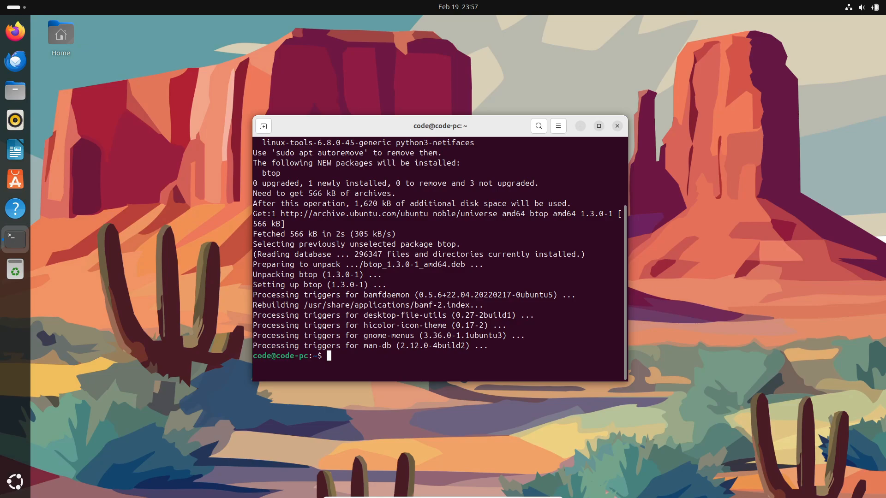
Clear the terminal output with 'clear', then launch btop.
text(clear)
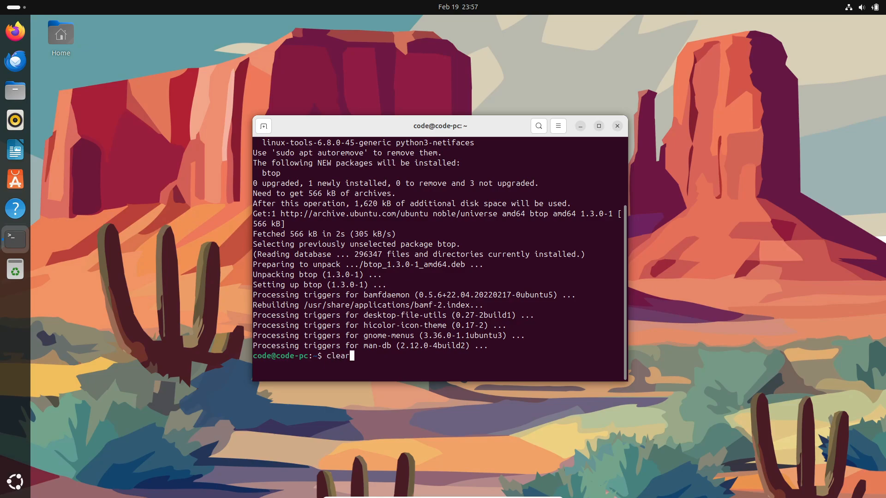
key(Return)
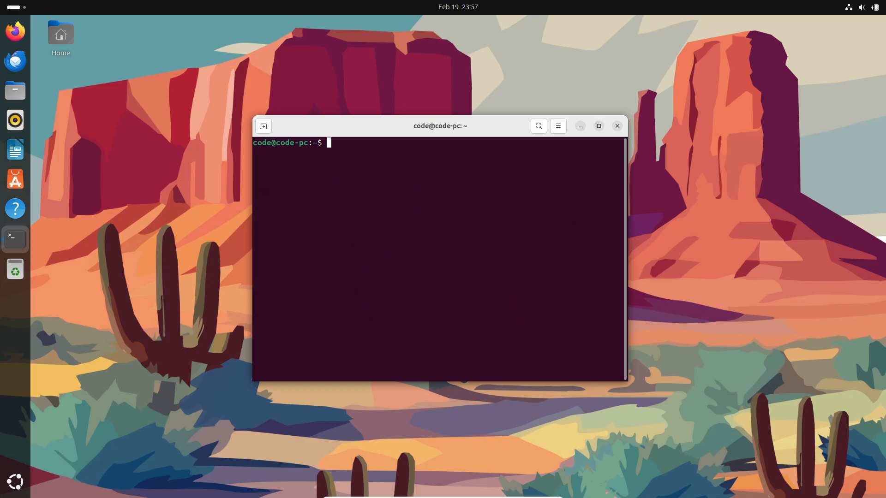
text(btop)
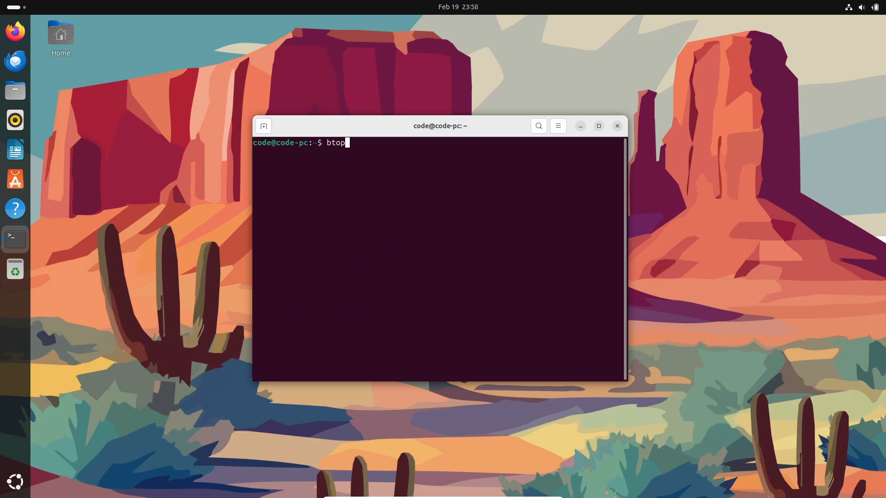
key(Return)
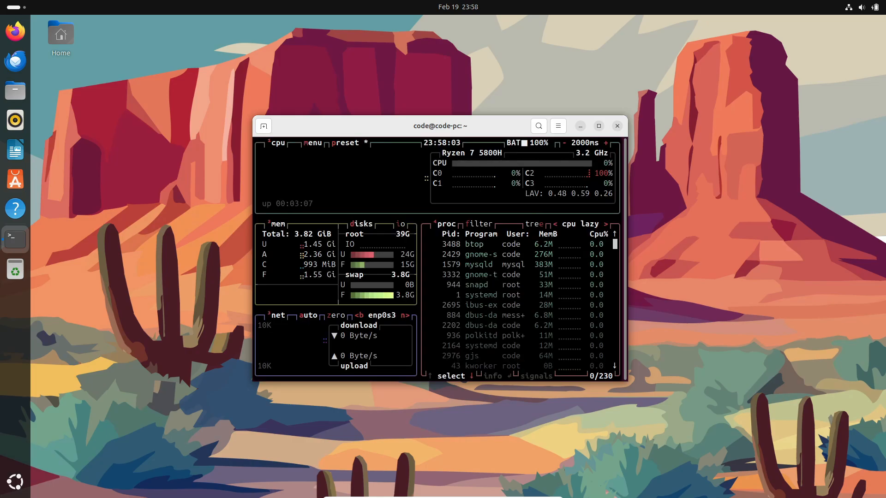
mouse_move(664, 199)
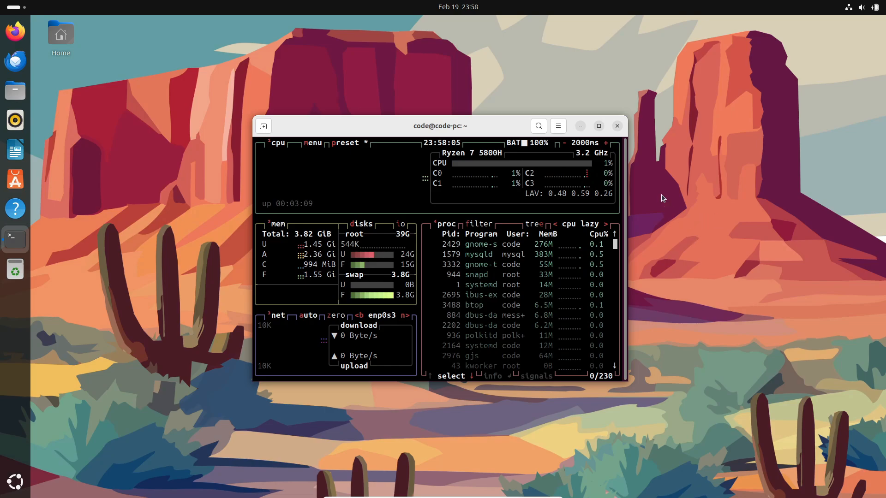
Launch App Center alongside the running btop monitor.
click(598, 126)
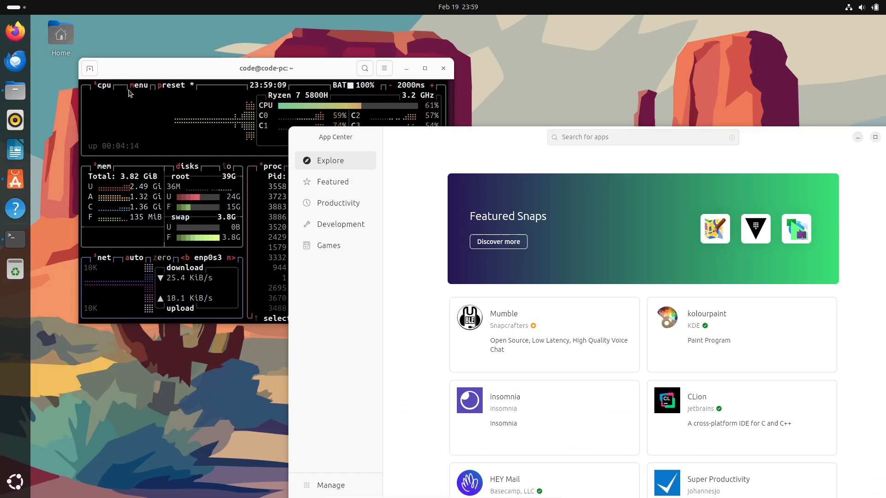
Launch a Firefox window on the New Tab page.
click(15, 31)
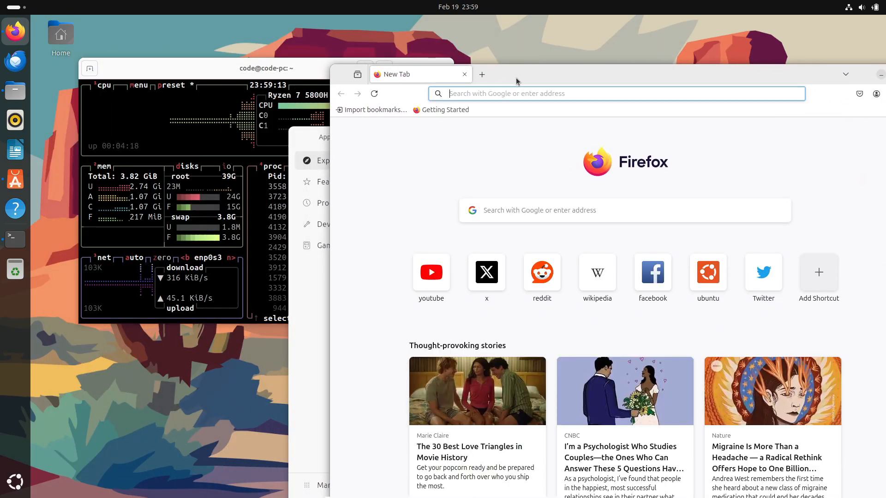
mouse_move(15, 119)
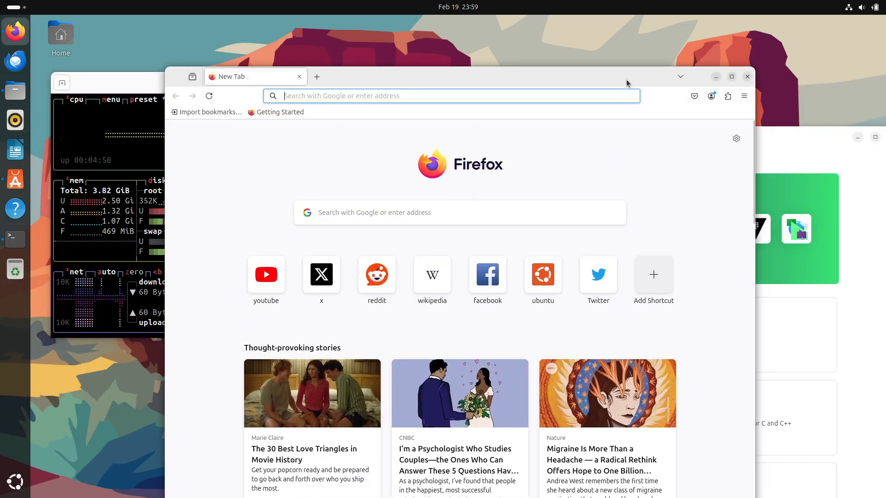
Load YouTube, then close the Firefox and Files windows.
click(266, 276)
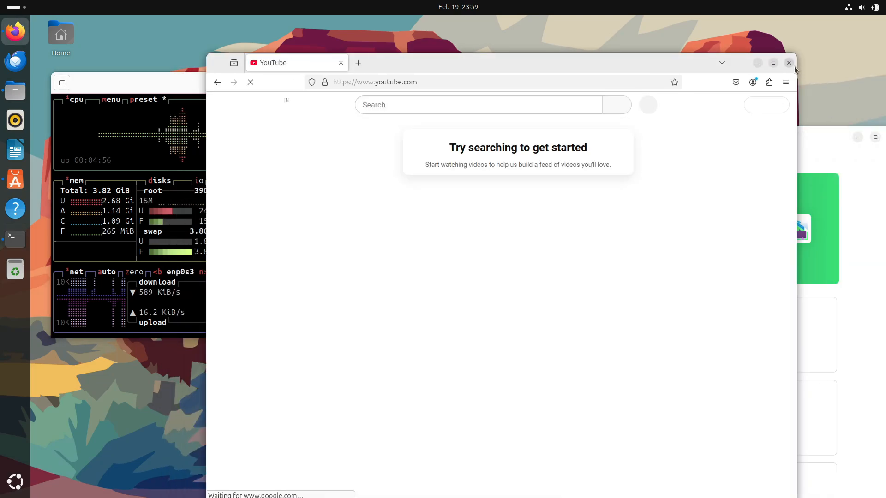
click(789, 63)
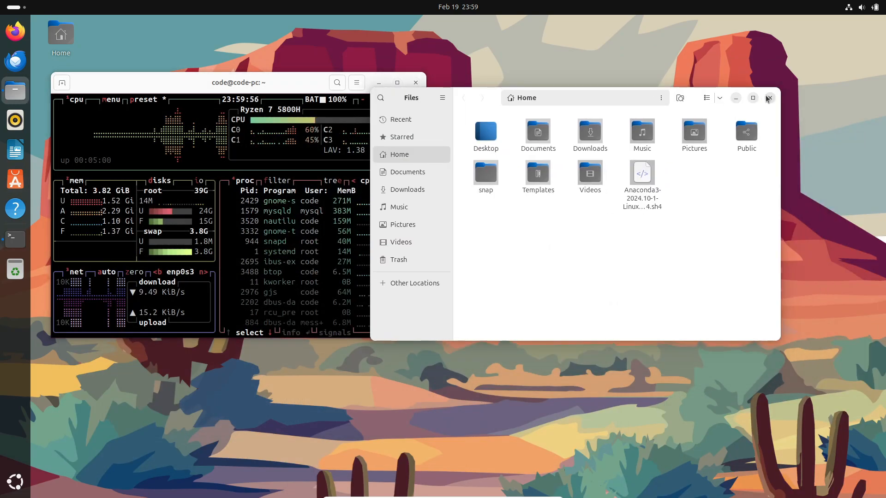
click(768, 98)
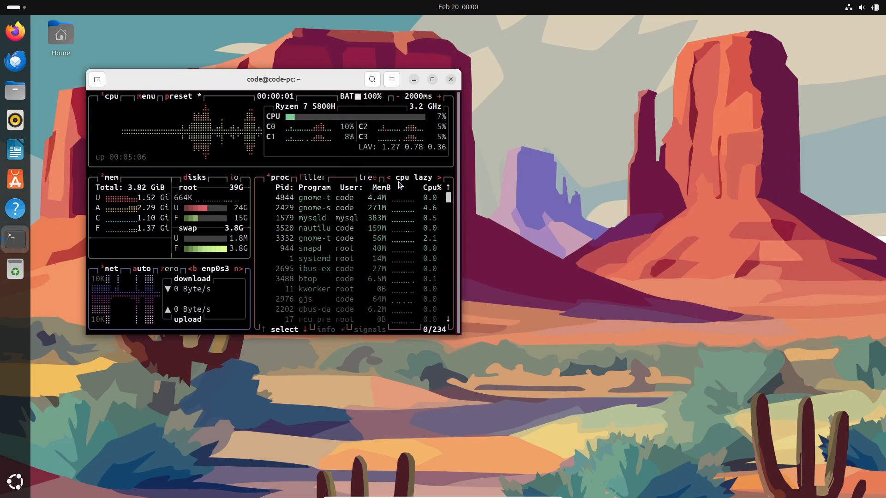
Set Theme variant to Dark style, view Shortcuts and the Unnamed profile, then close Preferences.
click(391, 79)
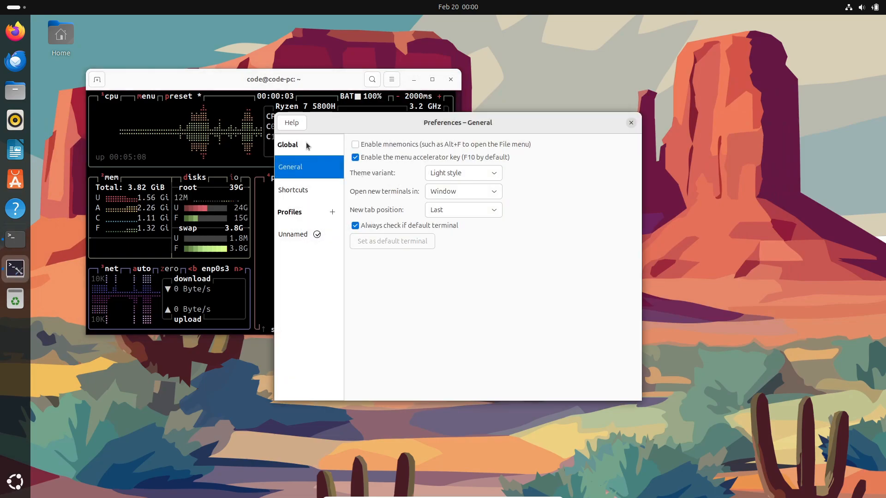
click(462, 173)
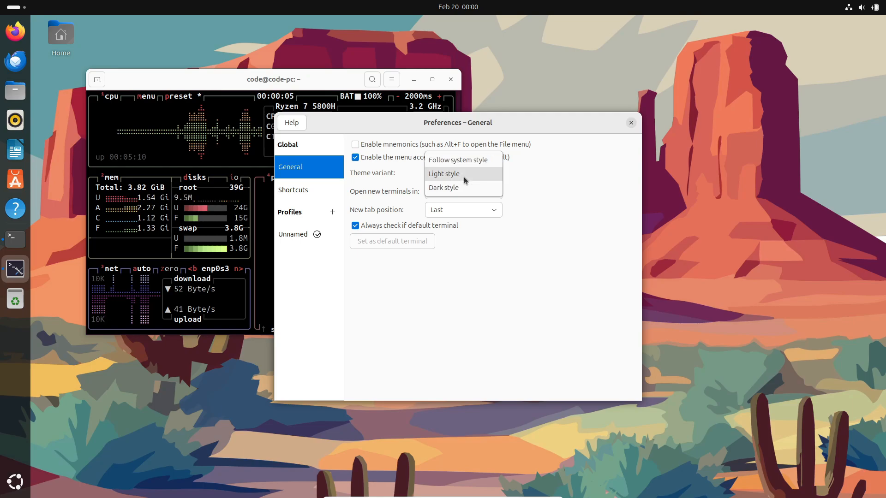
click(443, 188)
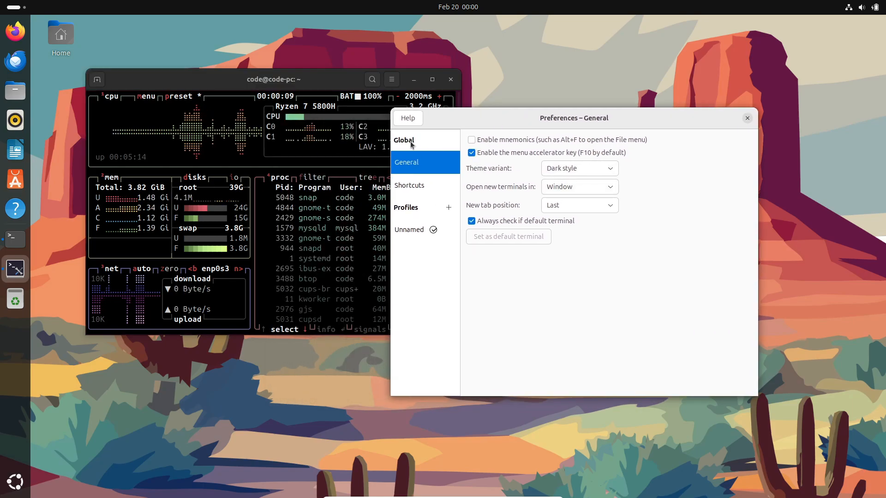
click(409, 186)
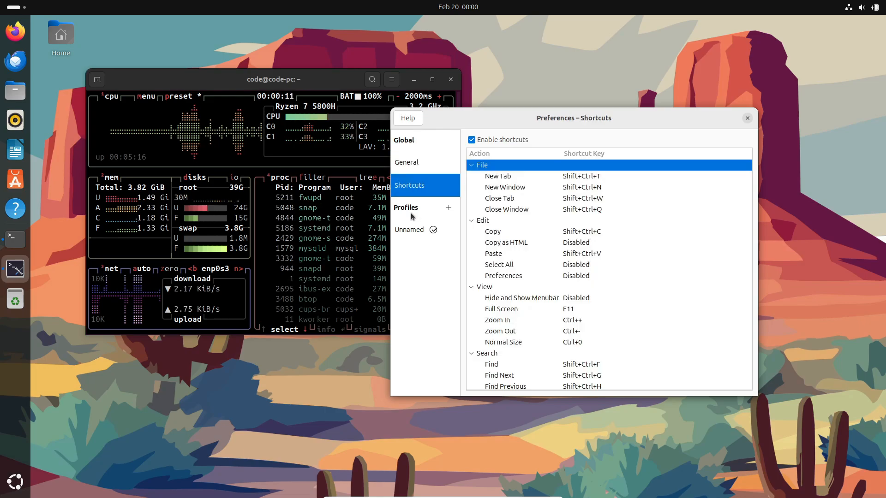
click(408, 229)
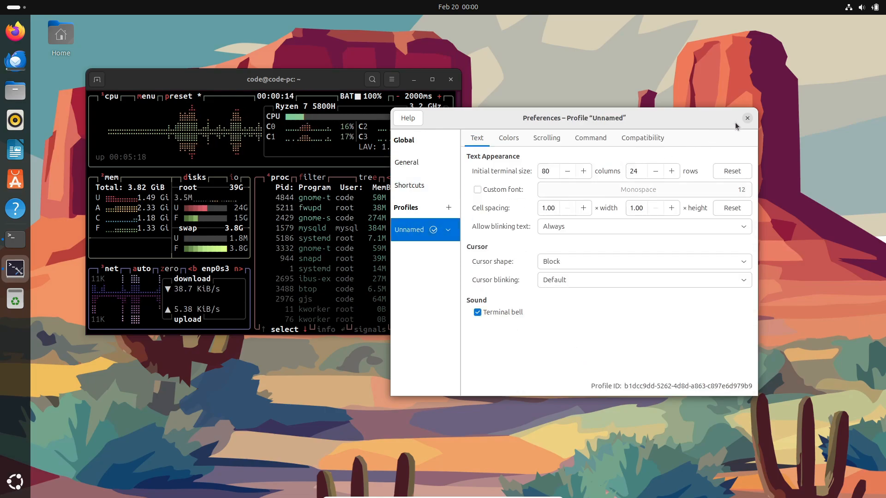
click(747, 118)
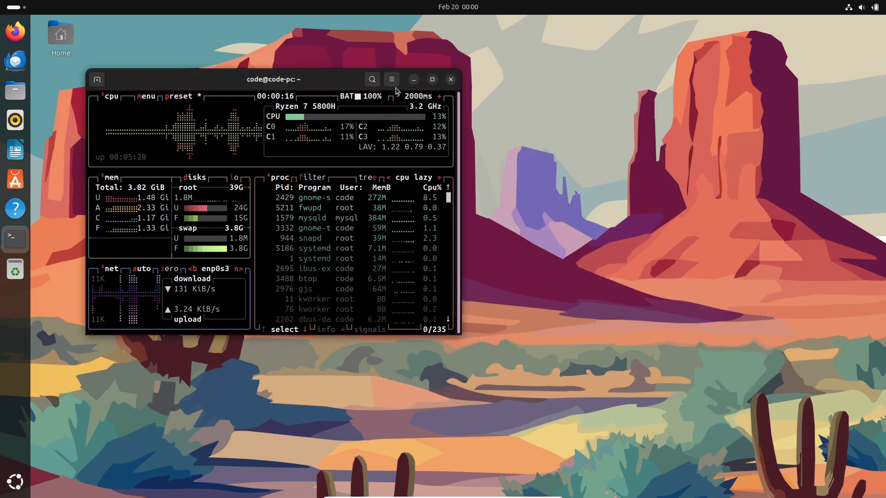
Zoom in the terminal text repeatedly so btop's panels fill a larger view.
click(391, 79)
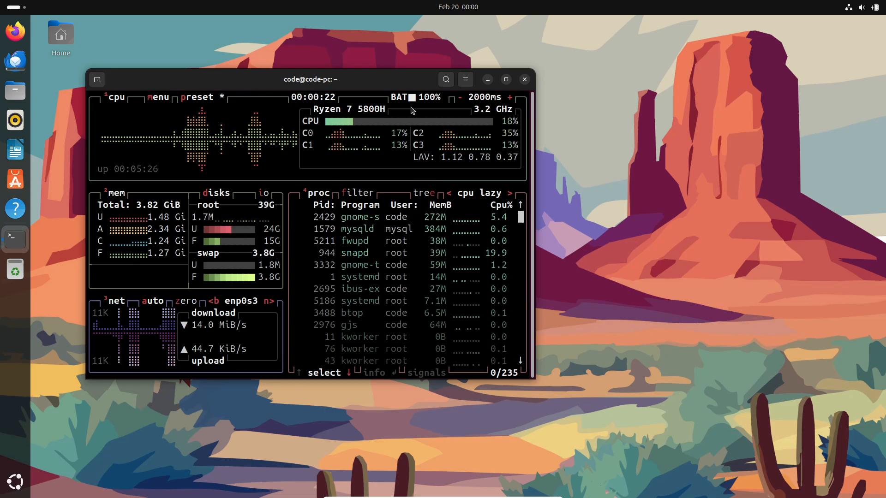
click(465, 78)
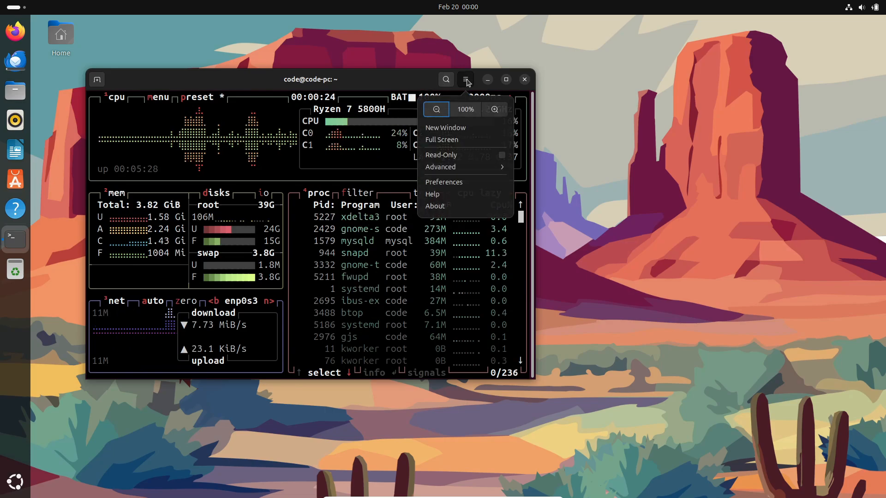
click(465, 79)
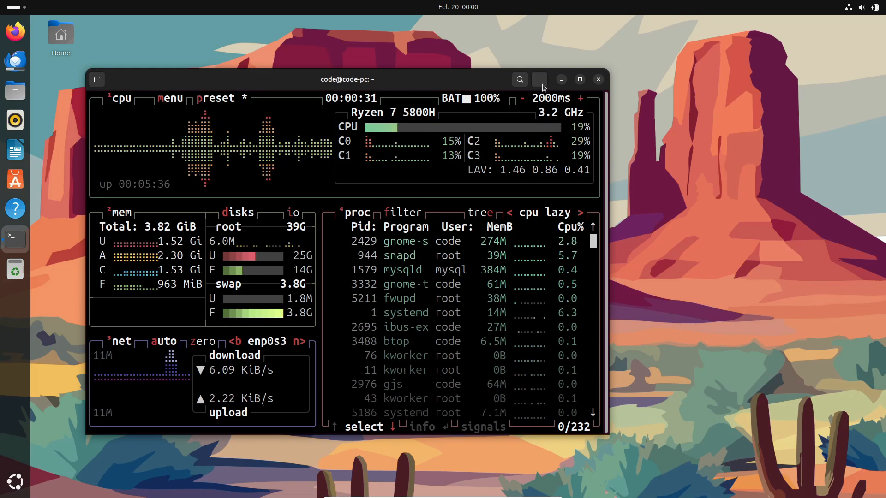
click(539, 79)
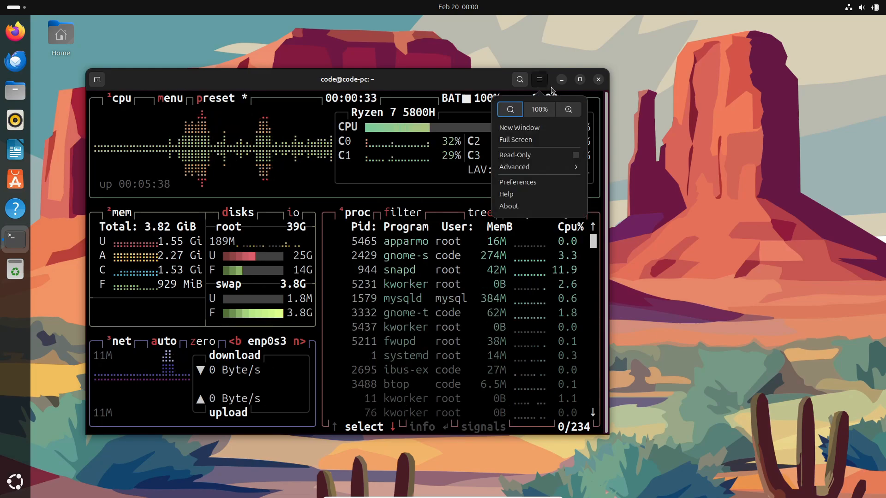